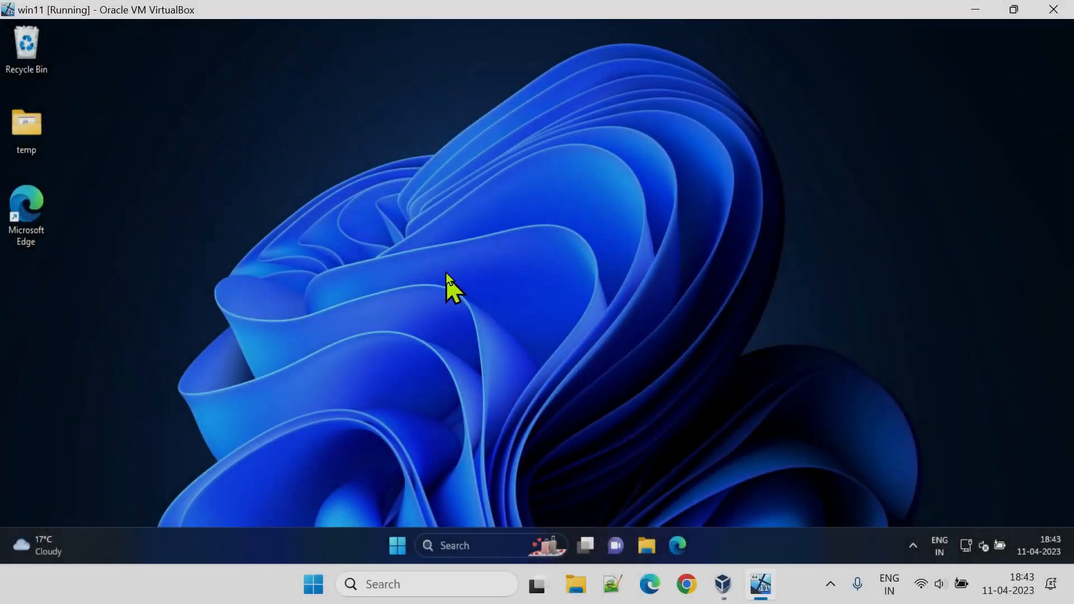
{"action": "mouse_move", "coordinate": [137, 41]}
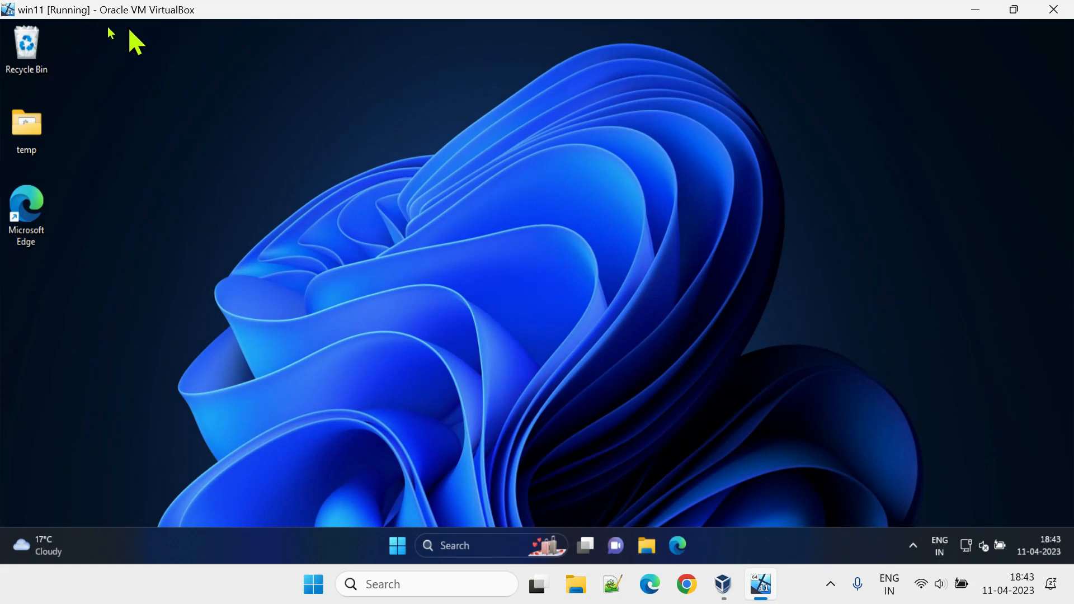
{"action": "mouse_move", "coordinate": [808, 575]}
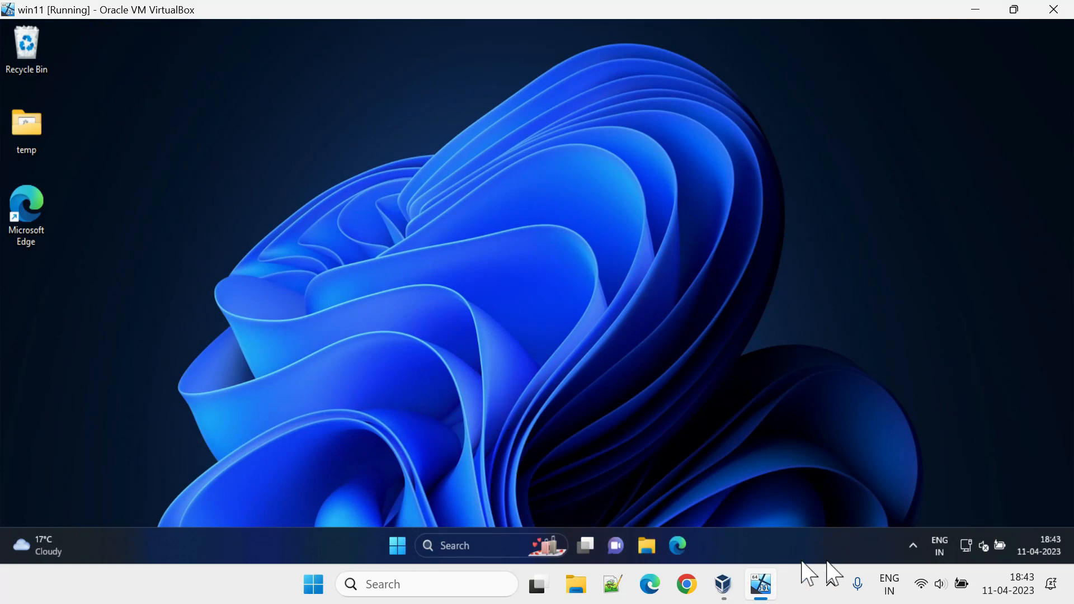
- Bring up the context menu on the running win11 machine's window
{"action": "right_click", "coordinate": [514, 287]}
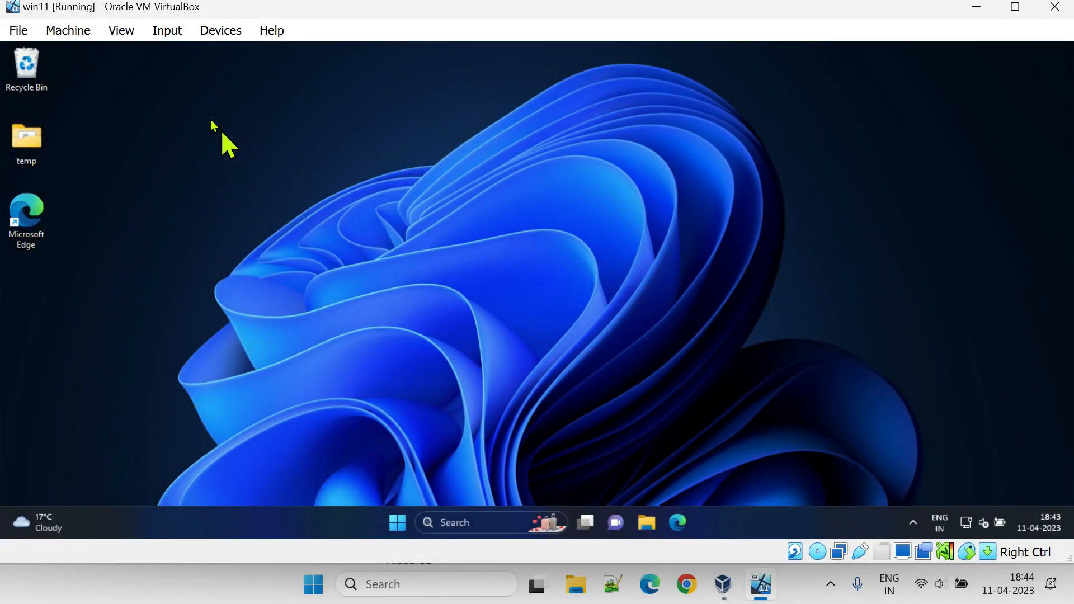
{"action": "mouse_move", "coordinate": [116, 51]}
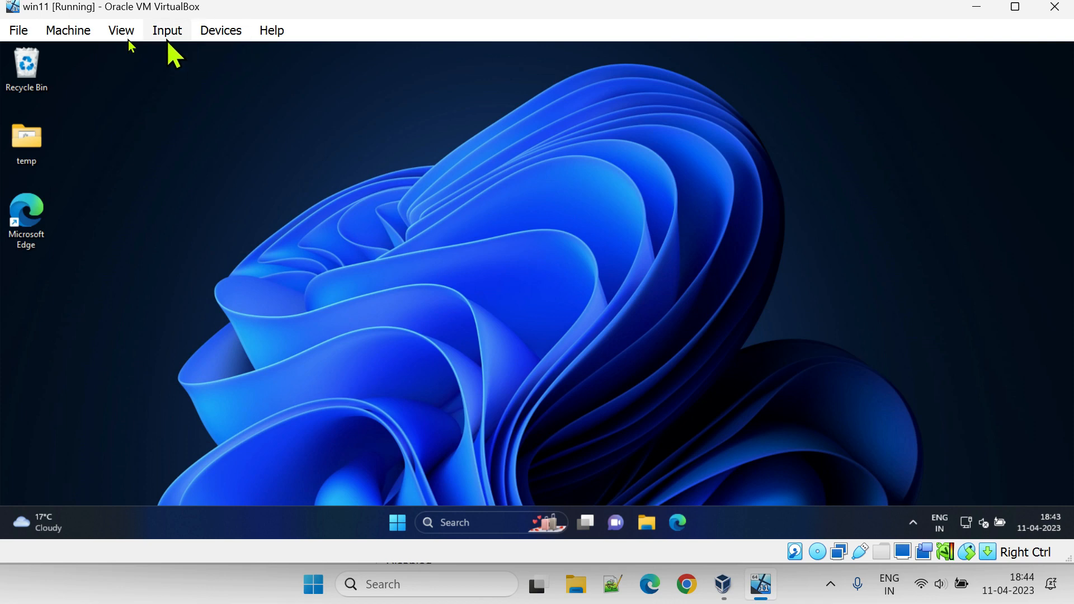
{"action": "mouse_move", "coordinate": [270, 58]}
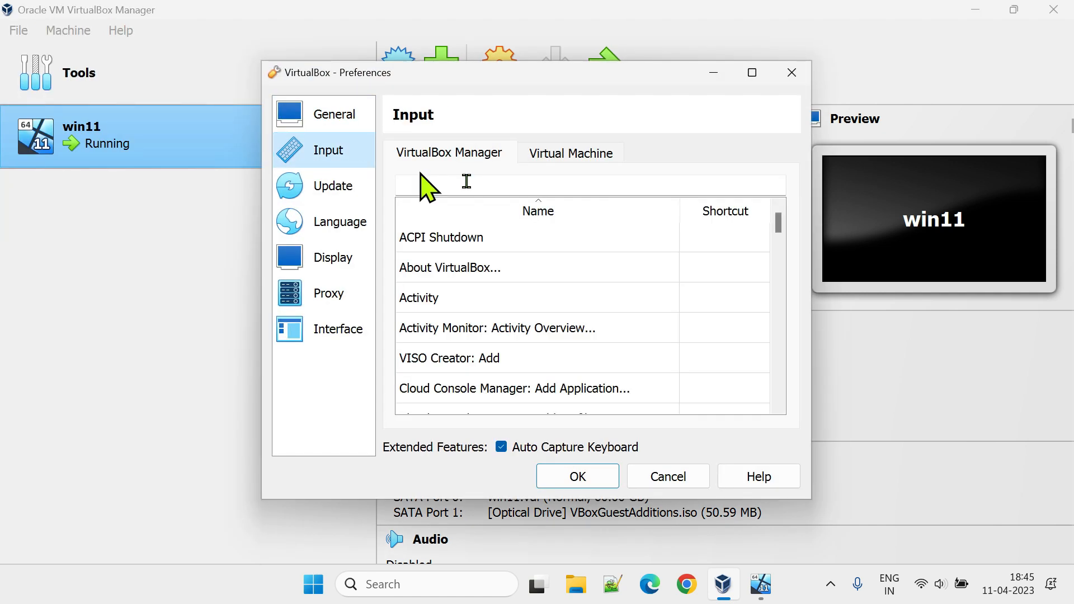
- Confirm the Virtual Machine host key is Right Ctrl and accept the preferences
{"action": "left_click", "coordinate": [571, 152]}
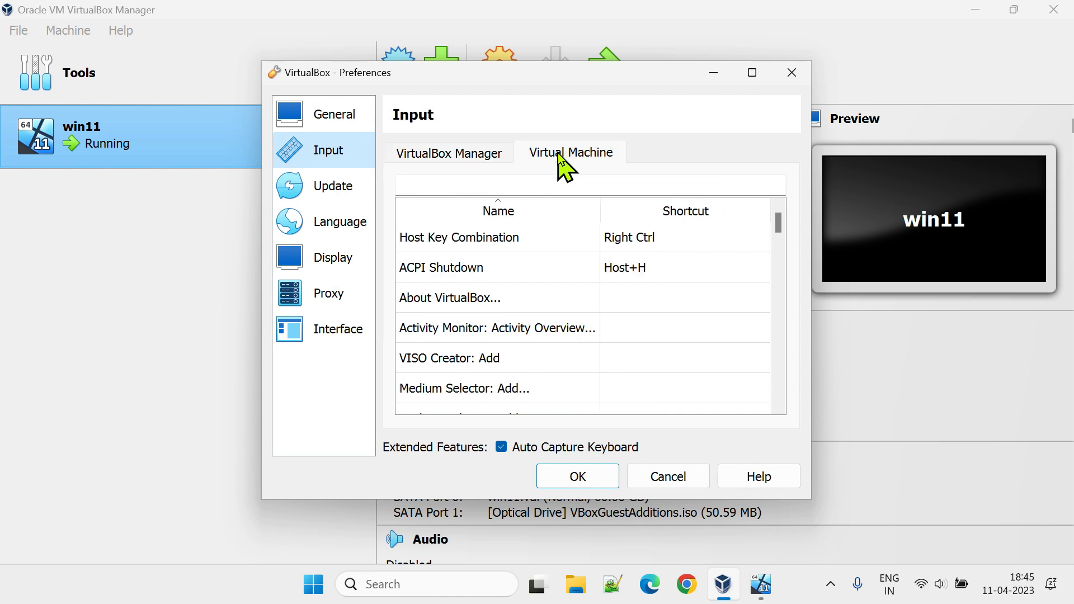
{"action": "mouse_move", "coordinate": [430, 258]}
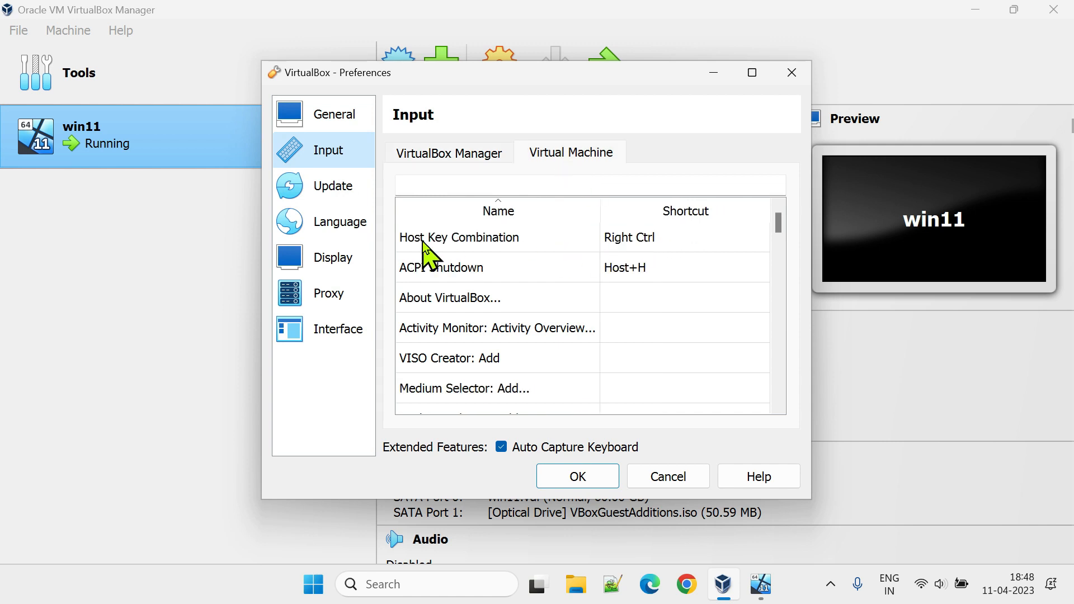
{"action": "mouse_move", "coordinate": [657, 259]}
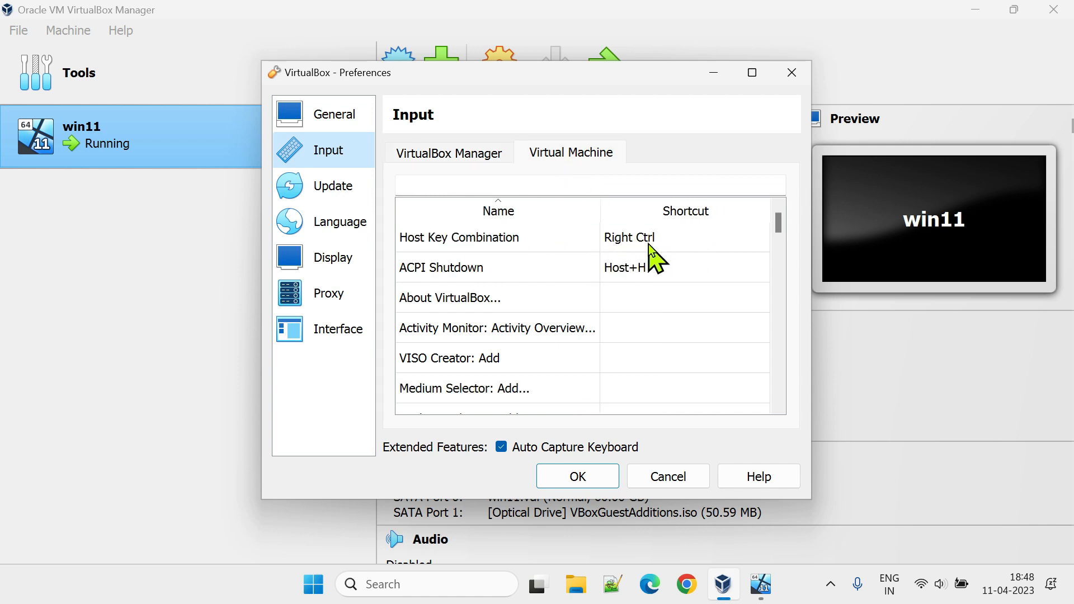
{"action": "mouse_move", "coordinate": [654, 257]}
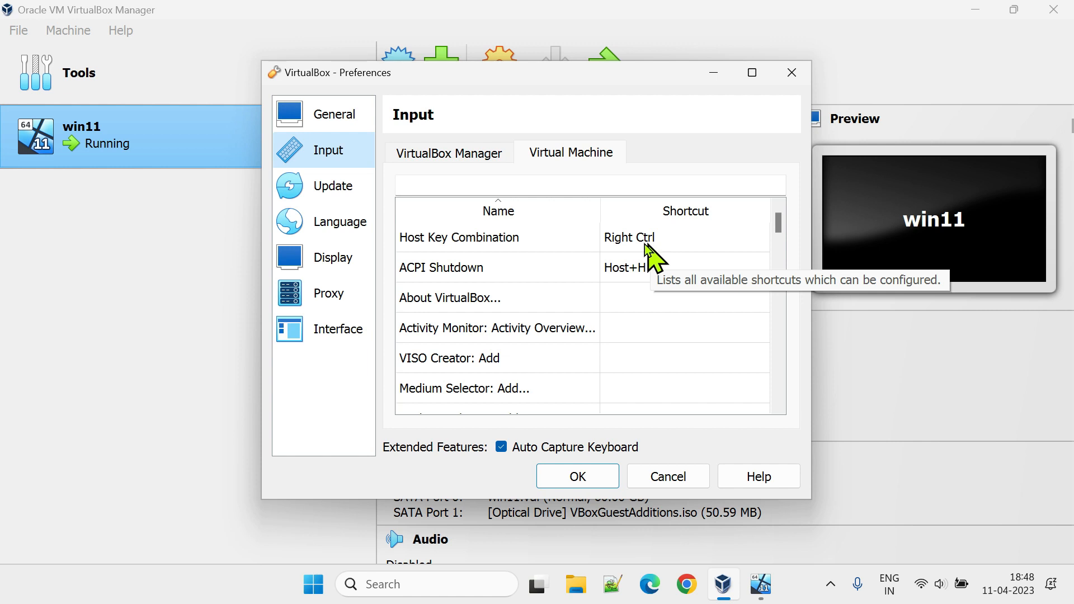
{"action": "mouse_move", "coordinate": [678, 267]}
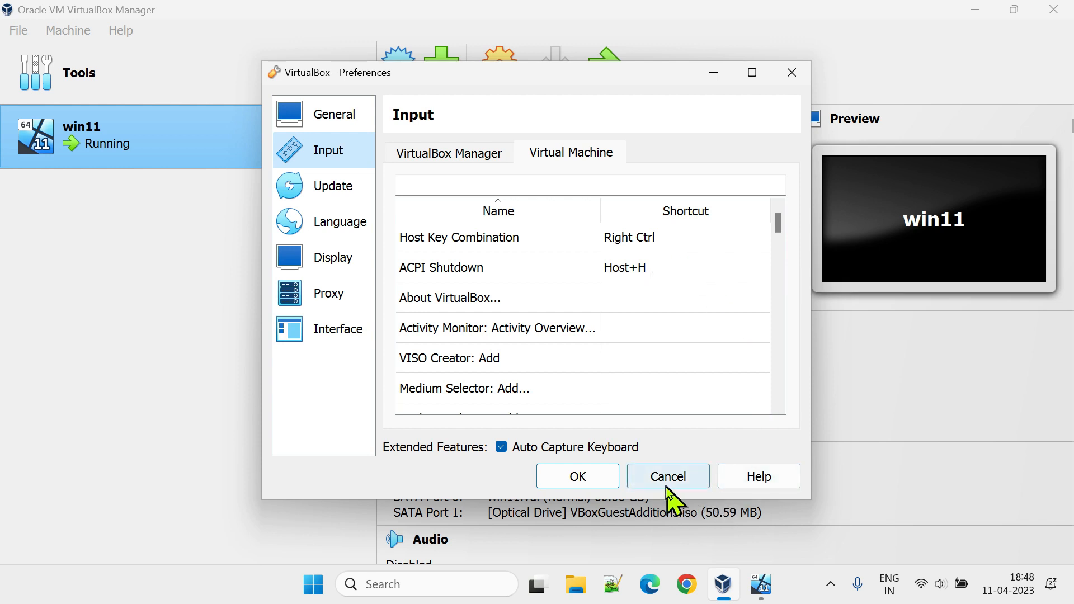
{"action": "mouse_move", "coordinate": [678, 493]}
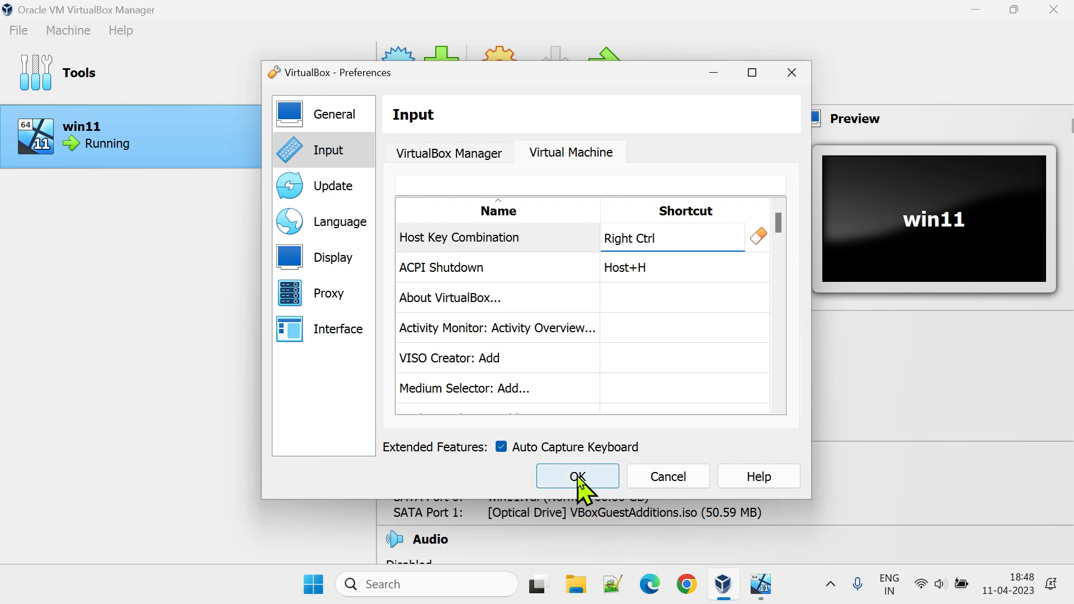
{"action": "left_click", "coordinate": [578, 476]}
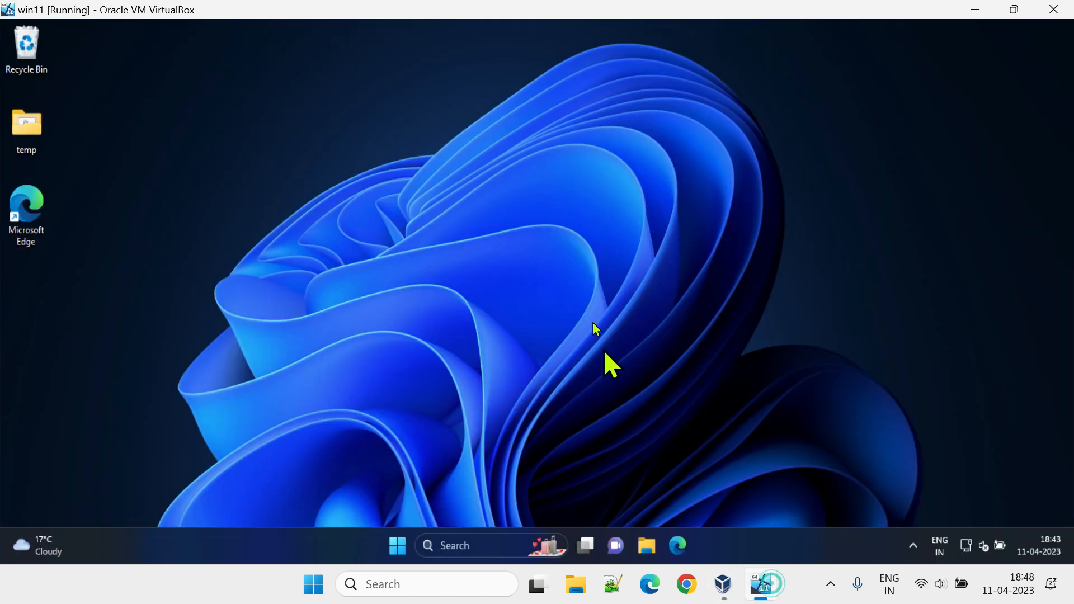
{"action": "mouse_move", "coordinate": [585, 278]}
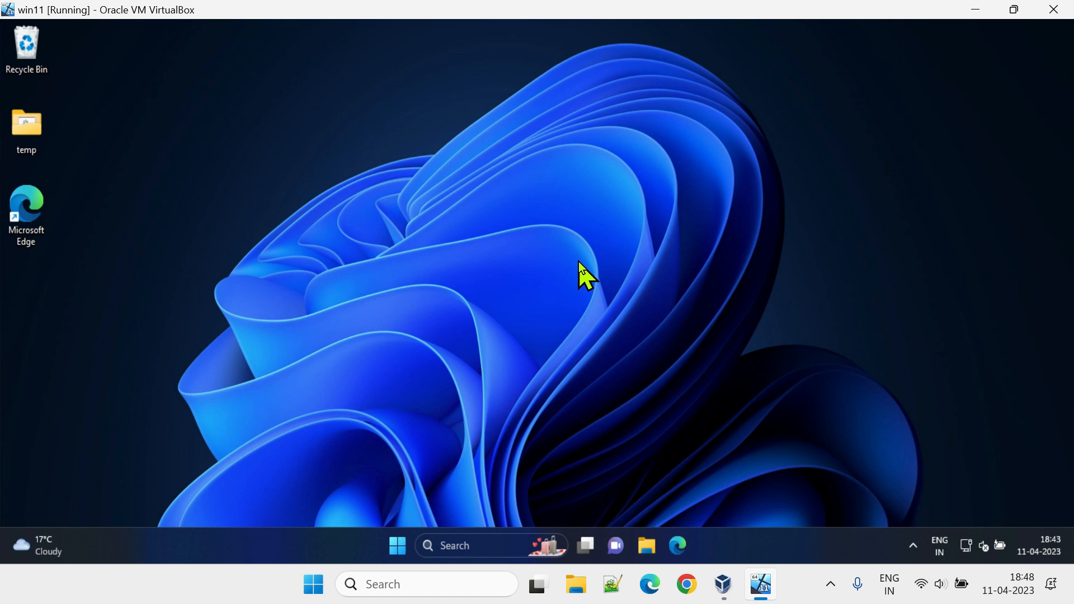
- Toggle full-screen with Right Ctrl+F twice so the win11 window shows its menus again
{"action": "key", "text": "ctrl+f"}
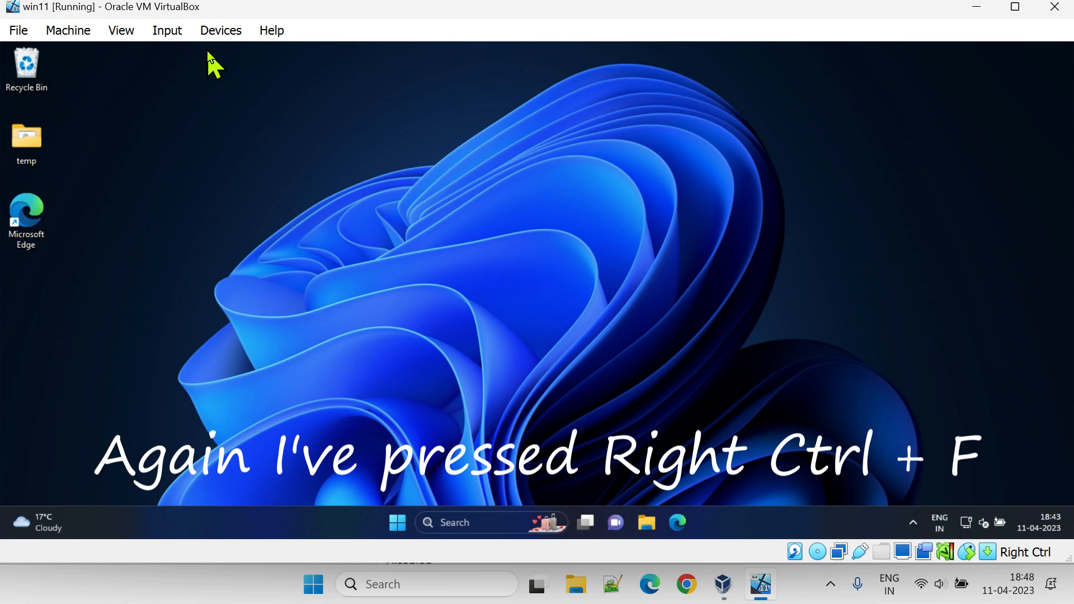
{"action": "key", "text": "ctrl+f"}
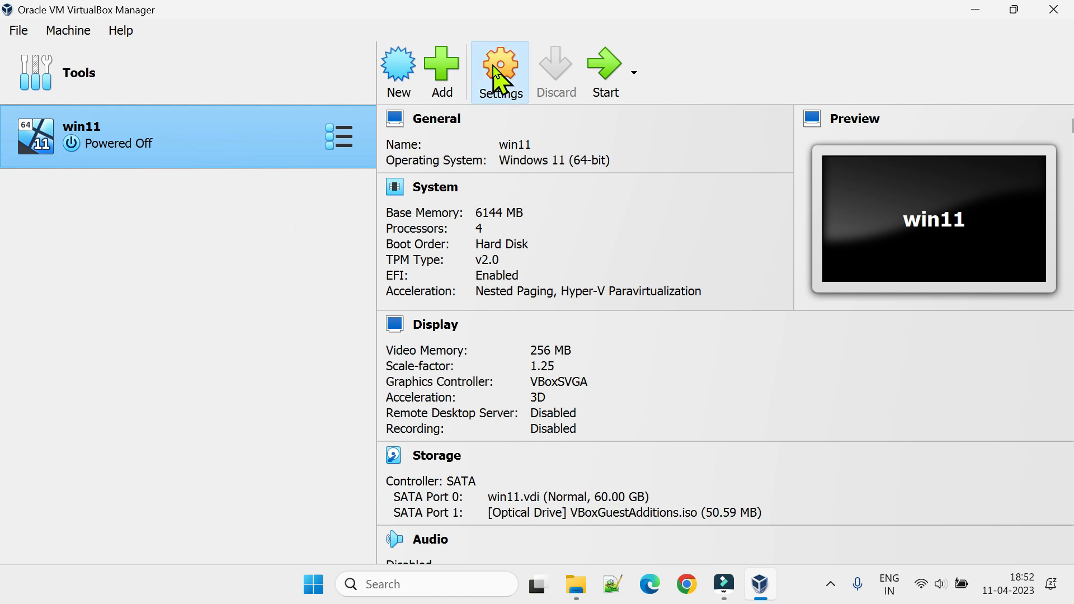
- Bring up the Settings dialog for the powered-off win11 machine
{"action": "left_click", "coordinate": [499, 69]}
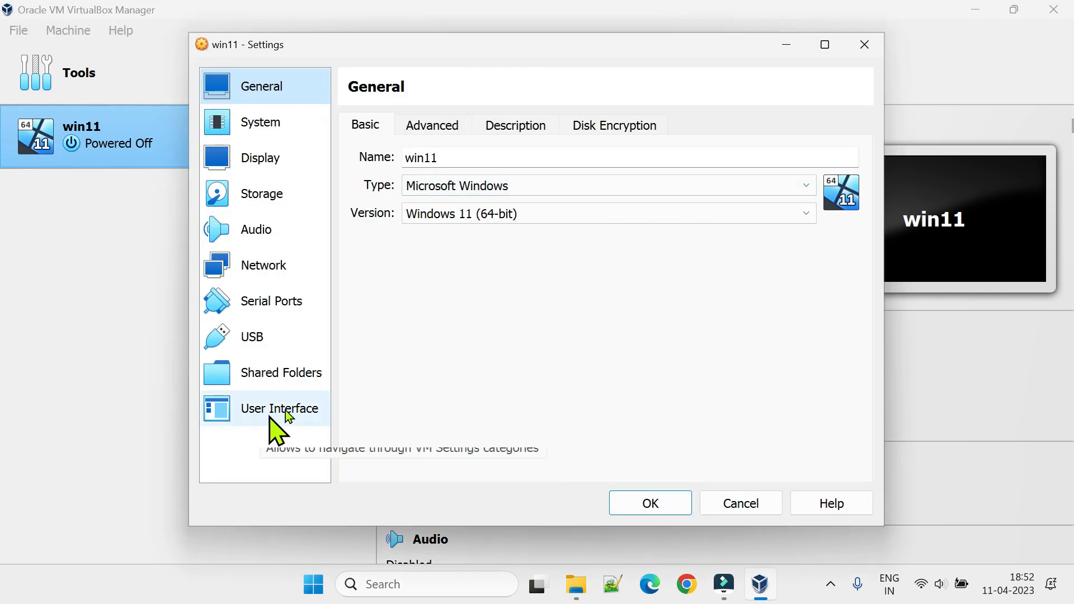
- Check the User Interface menu-bar items are enabled, accept, and start win11
{"action": "left_click", "coordinate": [279, 408]}
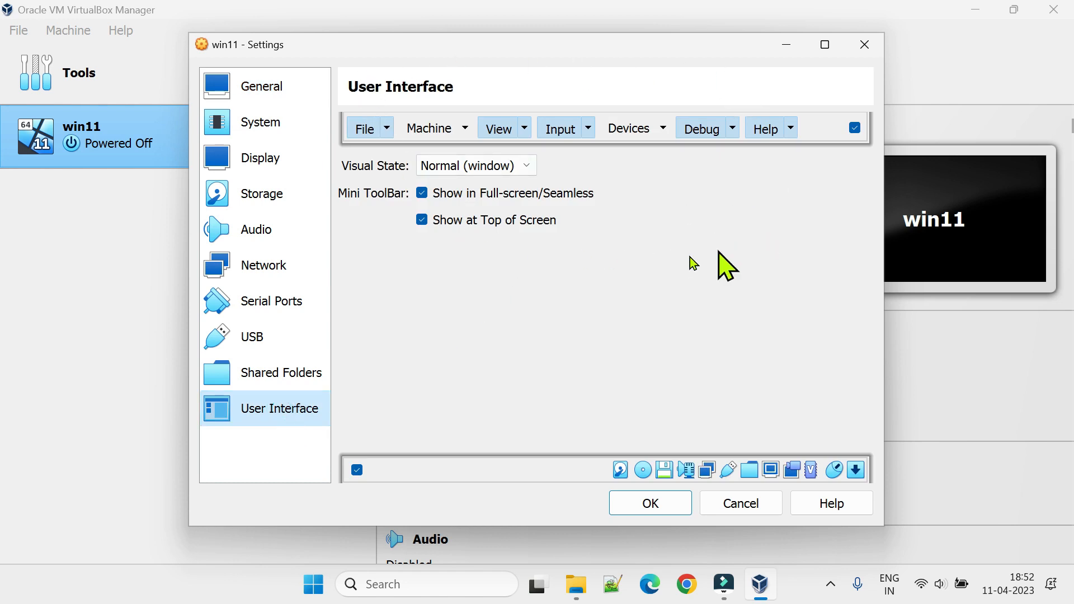
{"action": "mouse_move", "coordinate": [723, 233]}
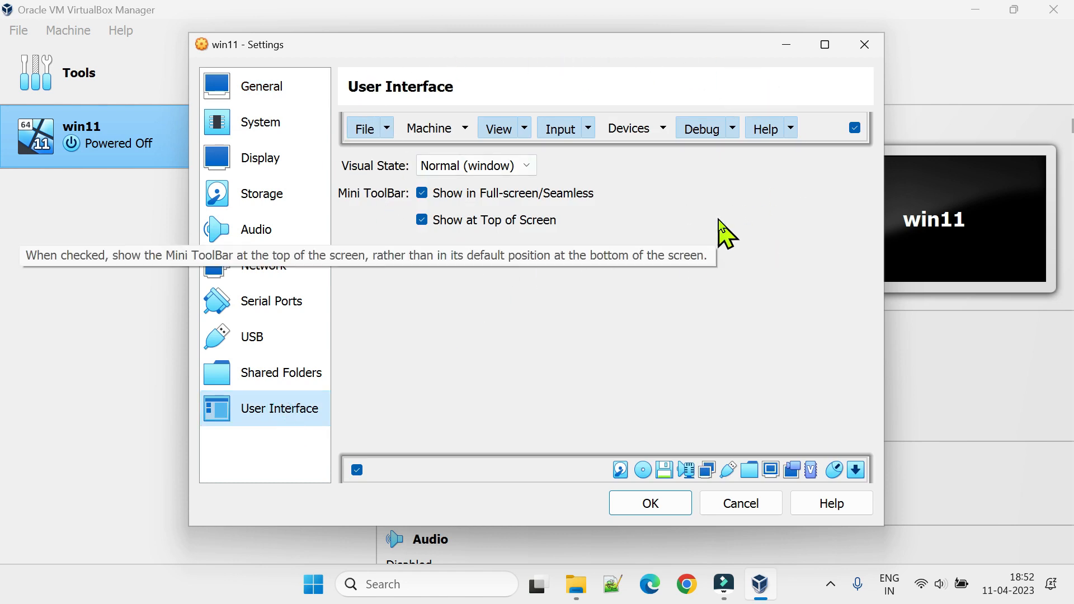
{"action": "mouse_move", "coordinate": [435, 128]}
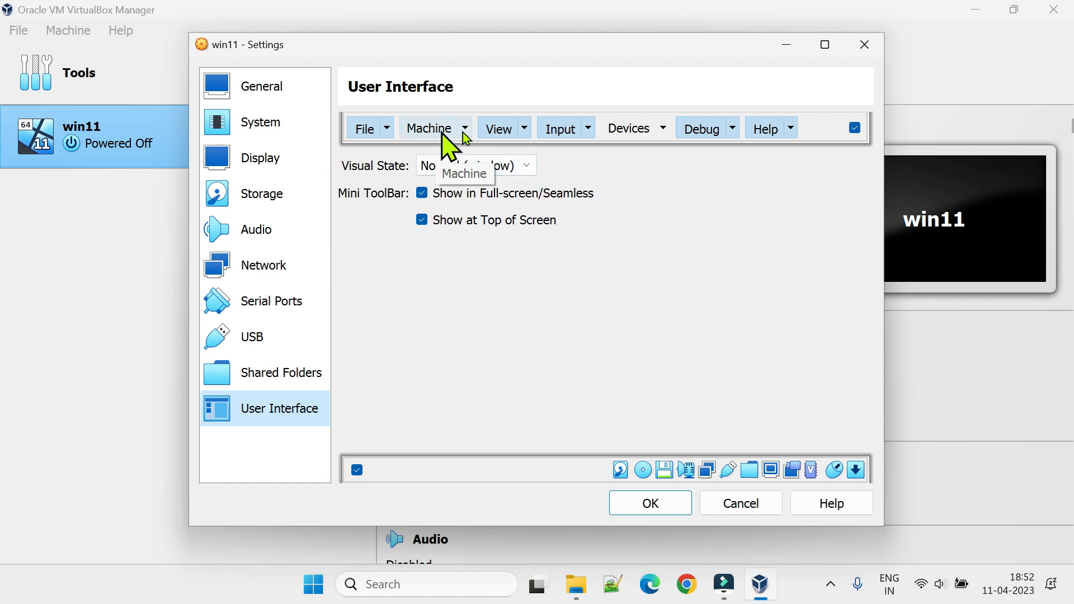
{"action": "mouse_move", "coordinate": [694, 271]}
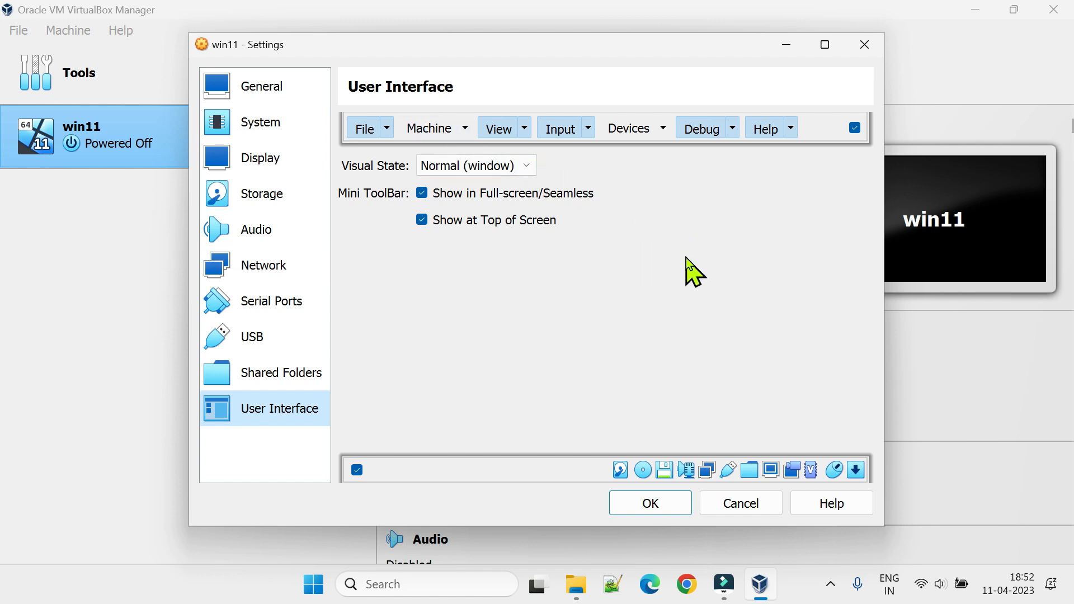
{"action": "mouse_move", "coordinate": [670, 268]}
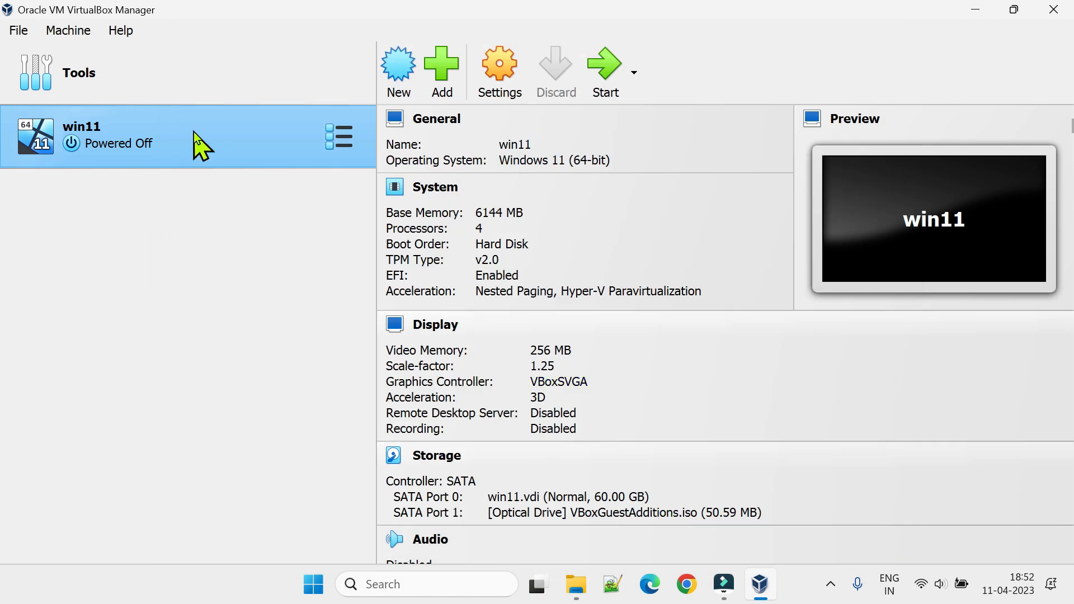
{"action": "left_click", "coordinate": [603, 68]}
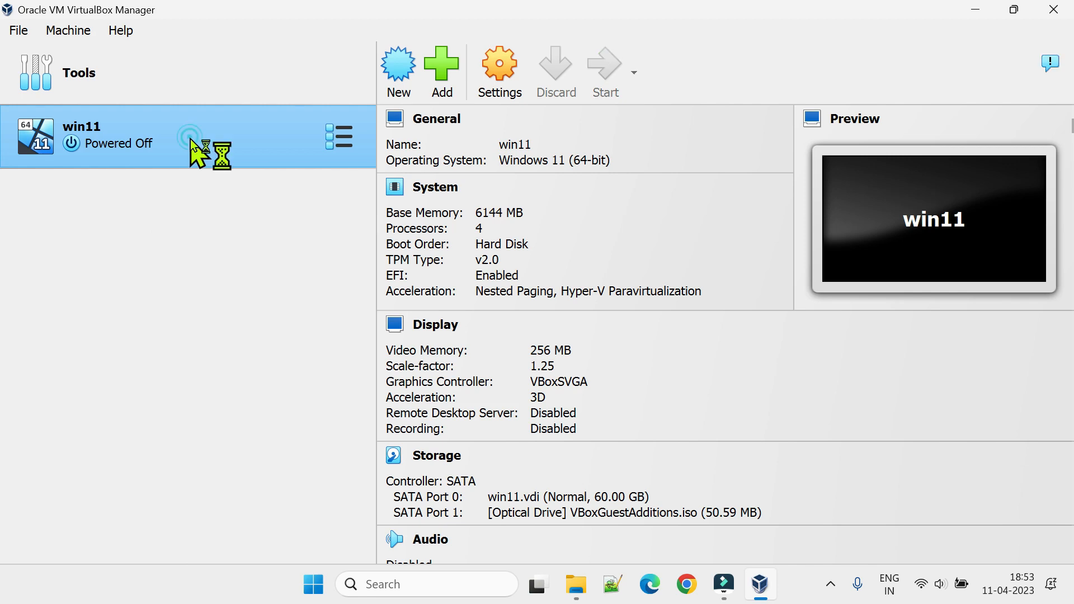